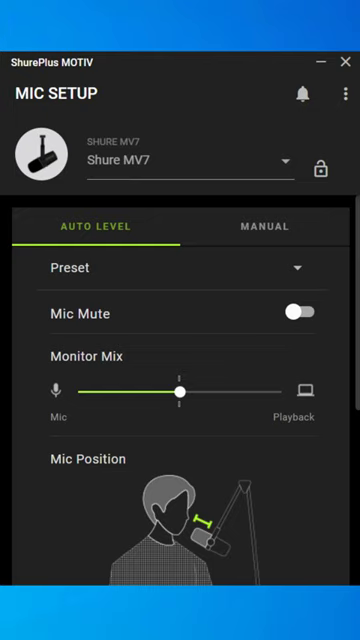
mouse_move(215, 264)
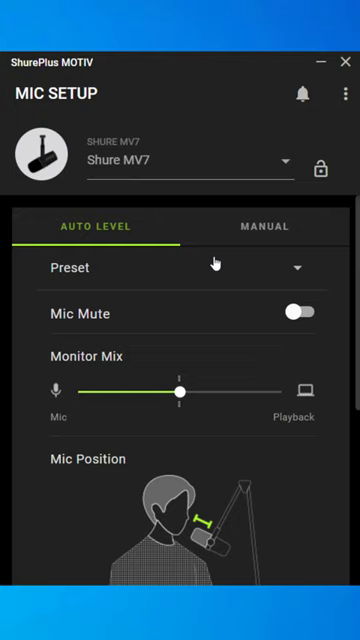
mouse_move(163, 224)
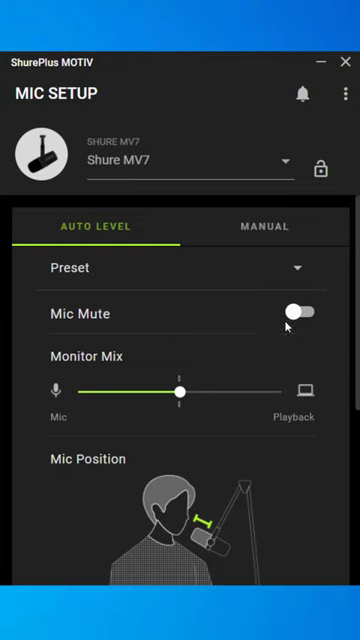
- Switch the MV7 to Manual mode, exposing Mic Gain 34.5 dB, flat EQ and Limiter
click(296, 314)
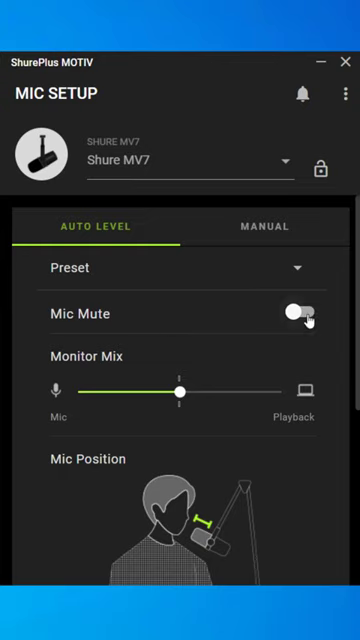
scroll(down, 3)
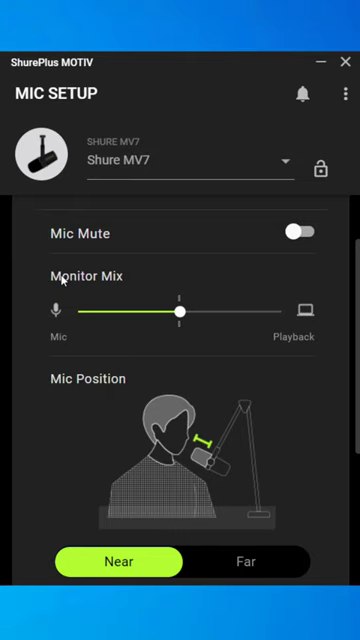
mouse_move(85, 323)
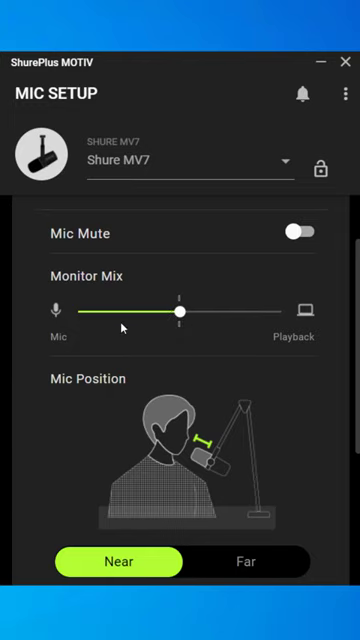
scroll(down, 3)
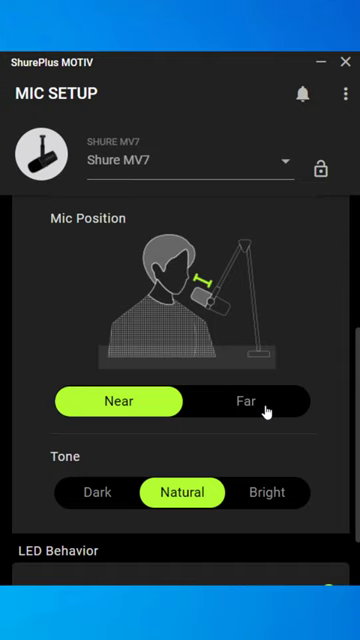
scroll(down, 3)
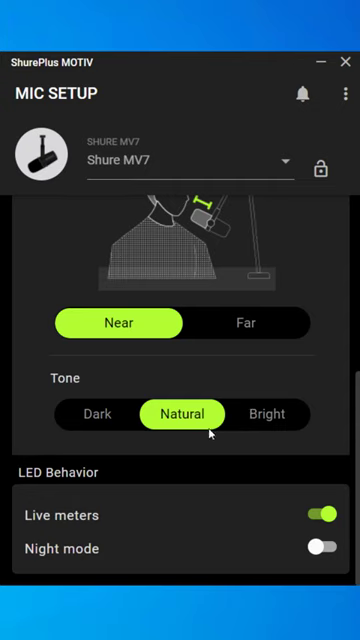
mouse_move(200, 415)
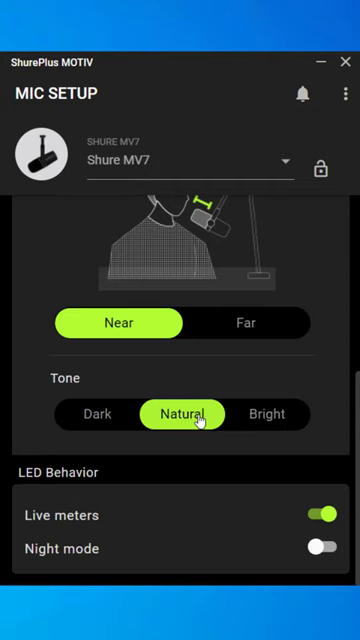
mouse_move(90, 432)
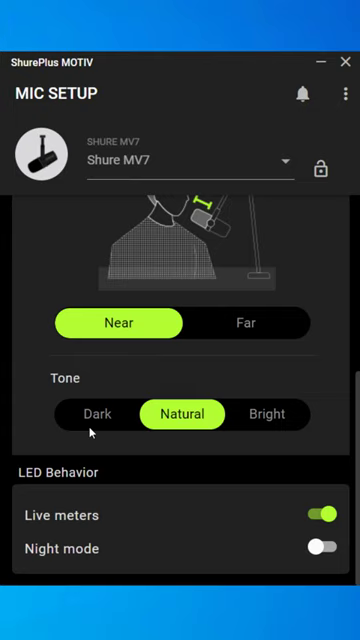
mouse_move(90, 425)
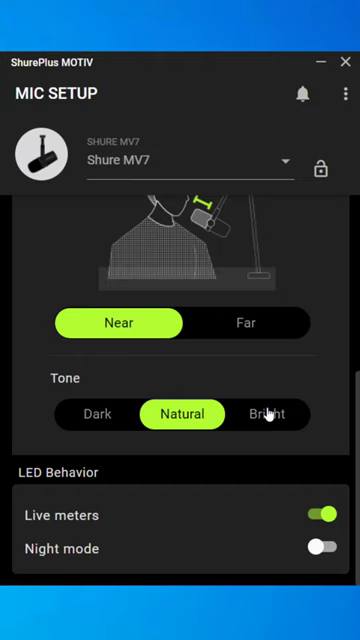
mouse_move(227, 503)
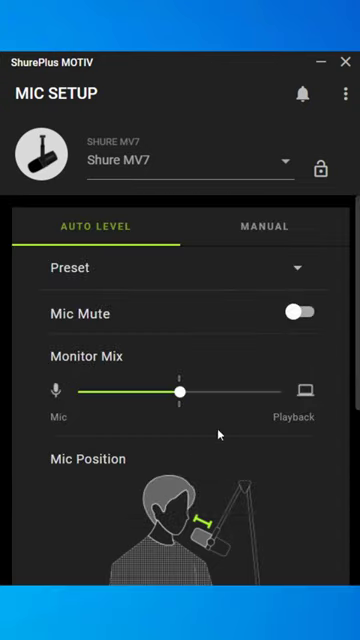
click(264, 226)
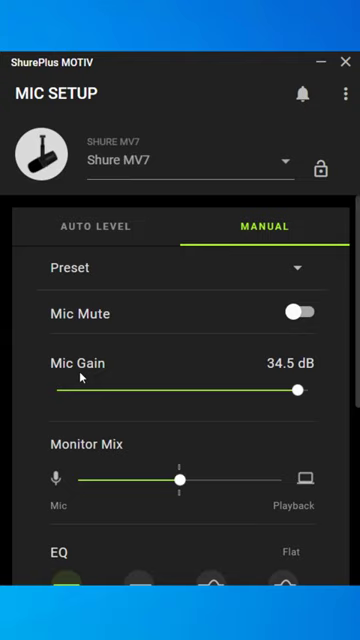
mouse_move(228, 394)
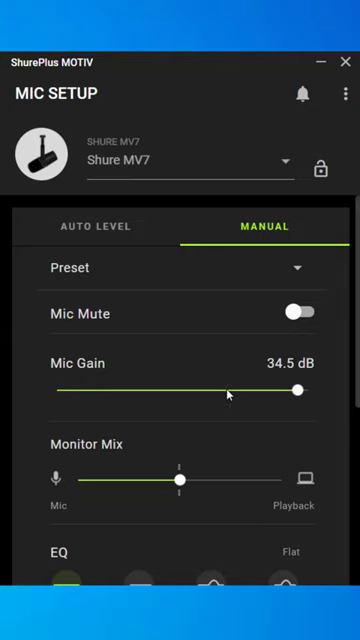
scroll(down, 3)
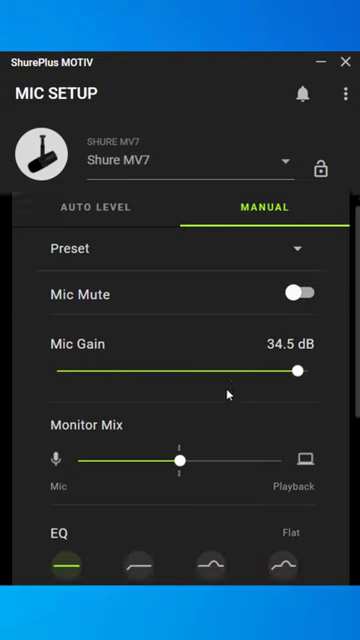
scroll(down, 3)
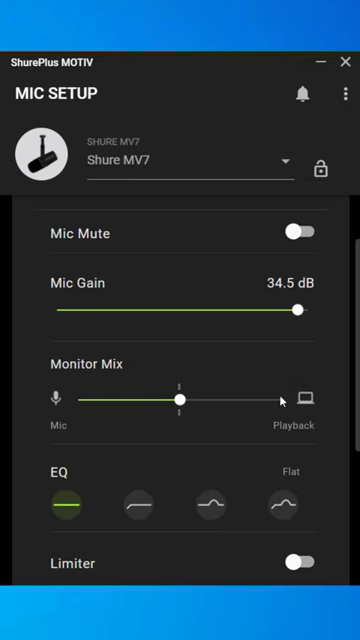
scroll(down, 3)
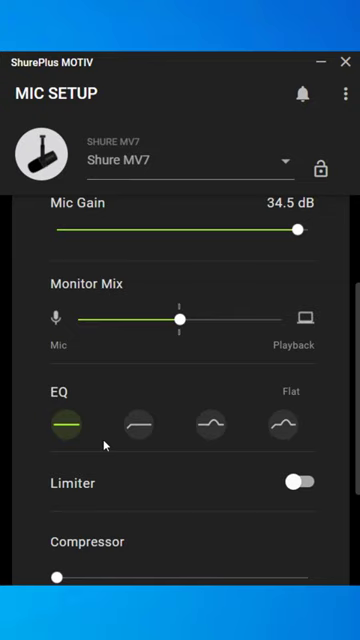
mouse_move(138, 425)
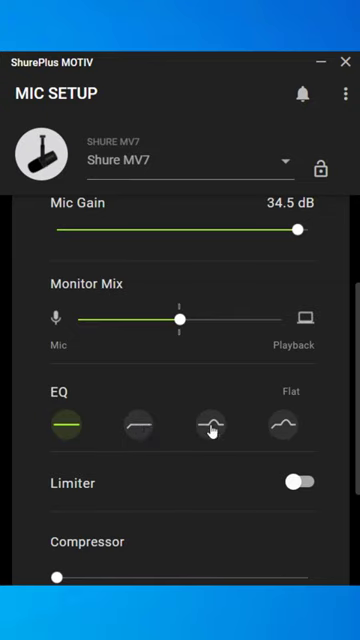
mouse_move(212, 426)
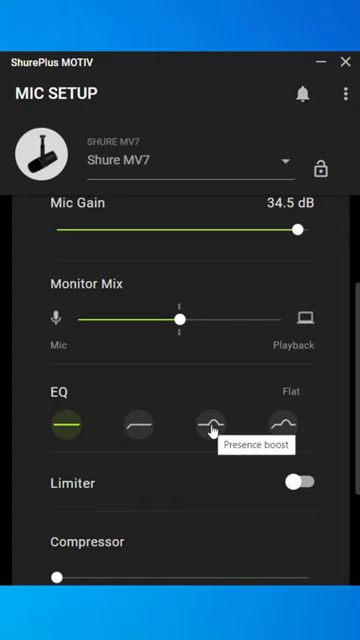
mouse_move(310, 430)
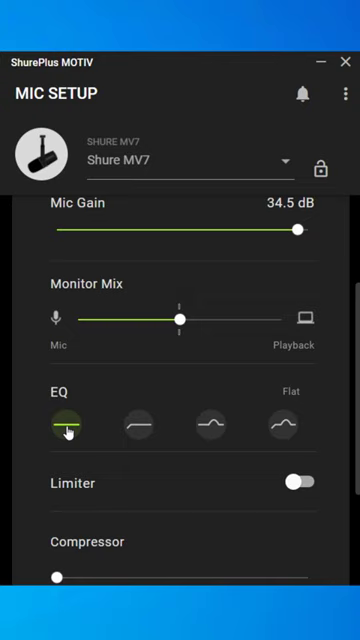
mouse_move(117, 425)
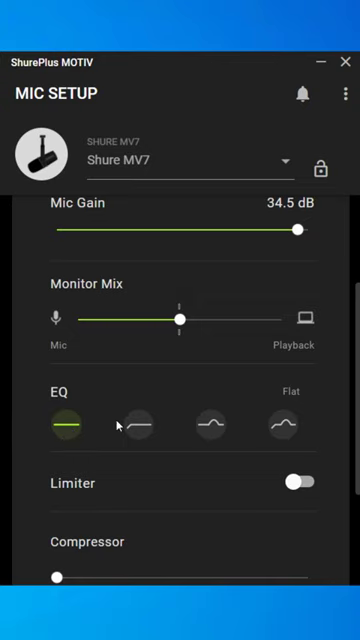
- Enable the Limiter and set the Compressor slider to Light
scroll(down, 3)
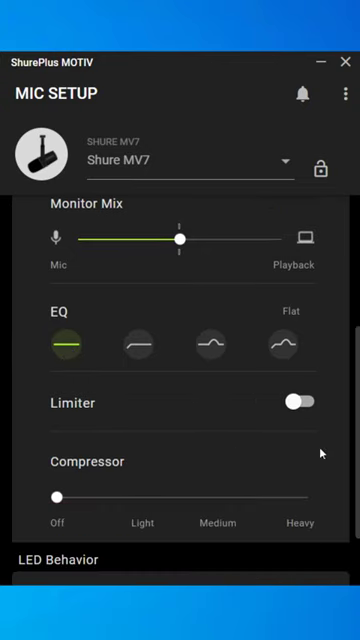
click(301, 402)
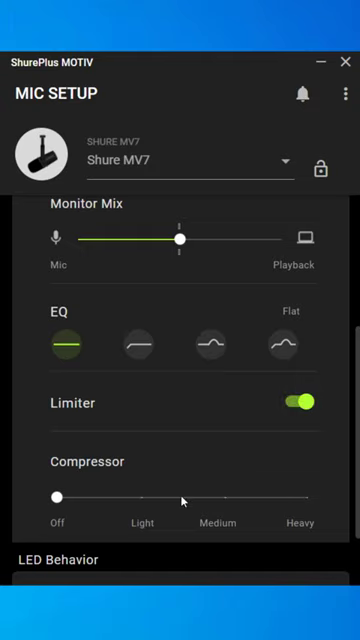
mouse_move(145, 503)
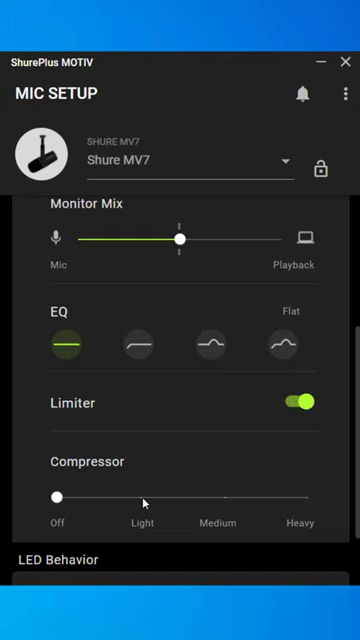
drag(56, 497, 138, 497)
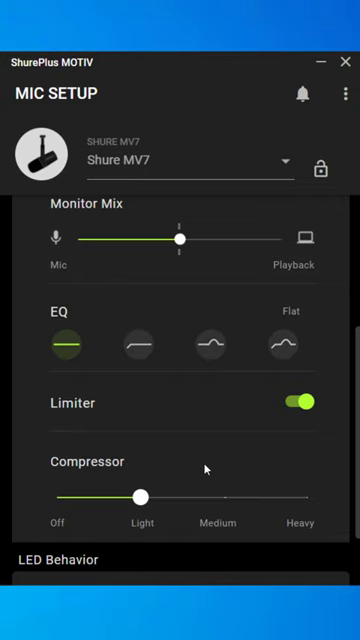
mouse_move(245, 465)
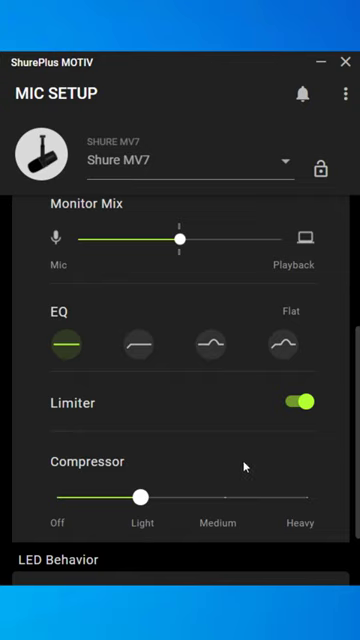
scroll(down, 3)
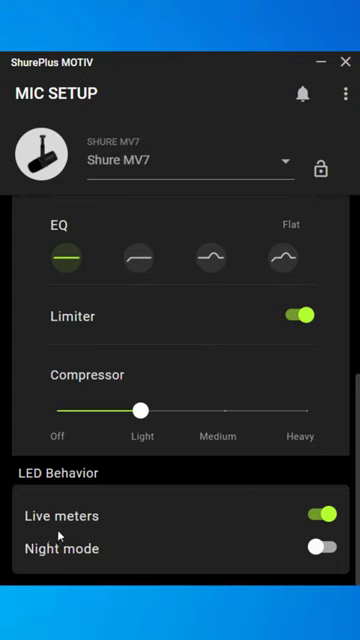
mouse_move(58, 535)
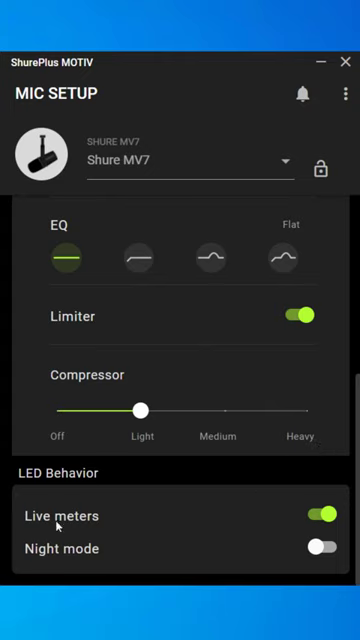